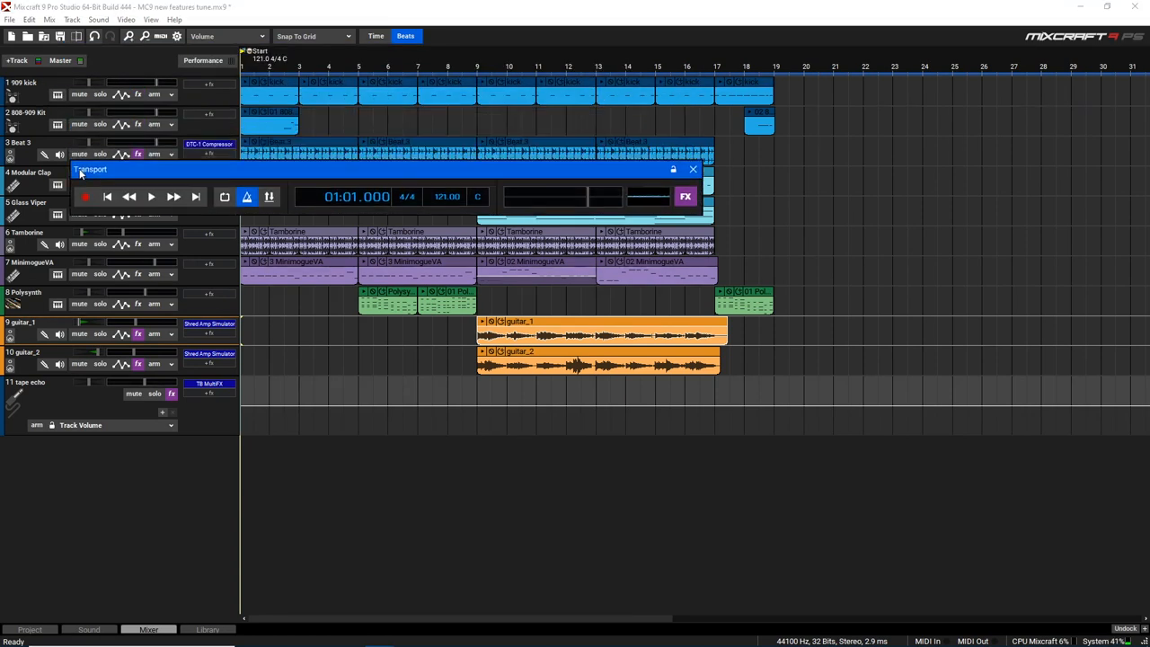
# Dock the Transport panel, undock the Mixer into its own window and bring up the Library.
pyautogui.moveTo(90, 169); pyautogui.dragTo(525, 510)
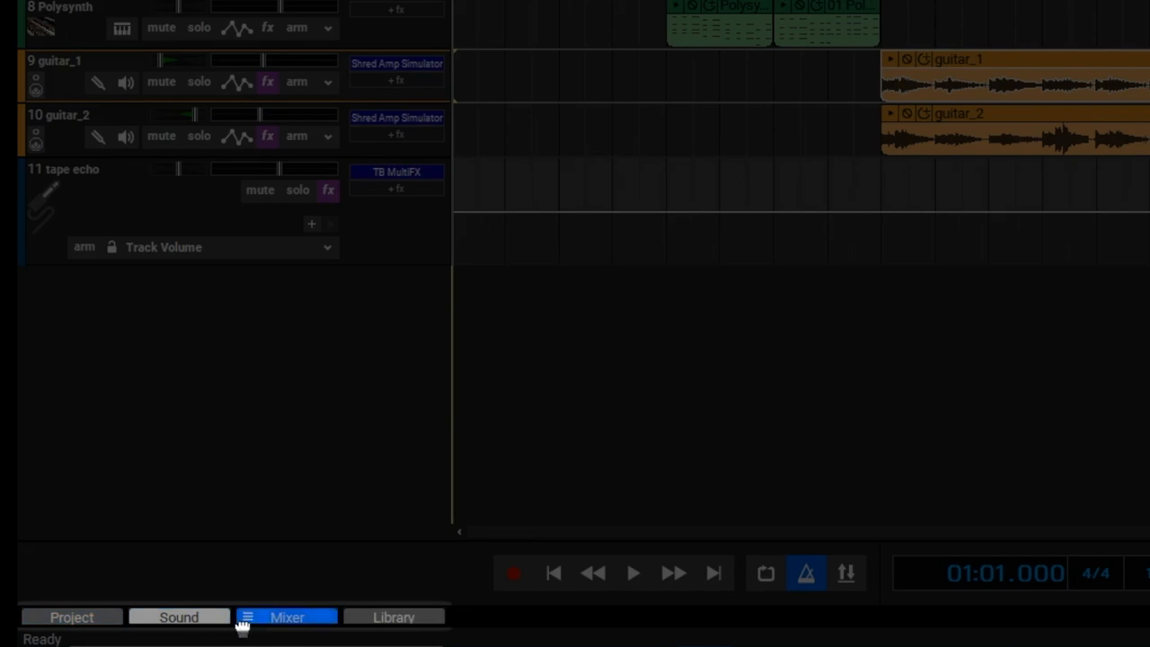
pyautogui.click(286, 618)
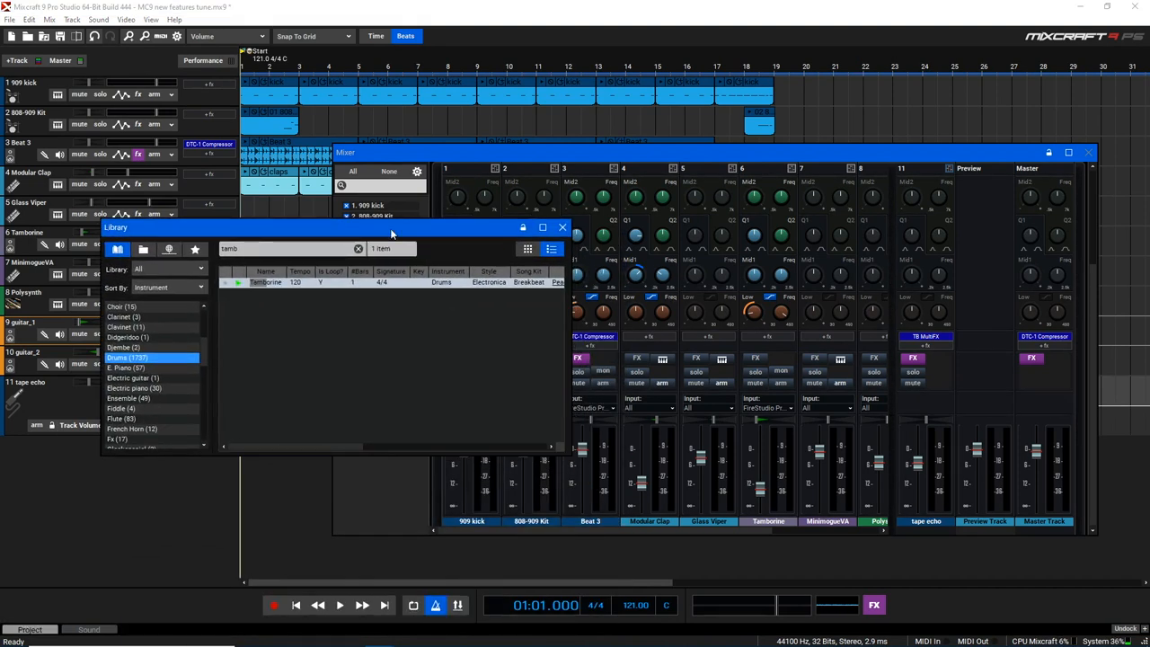
pyautogui.click(562, 226)
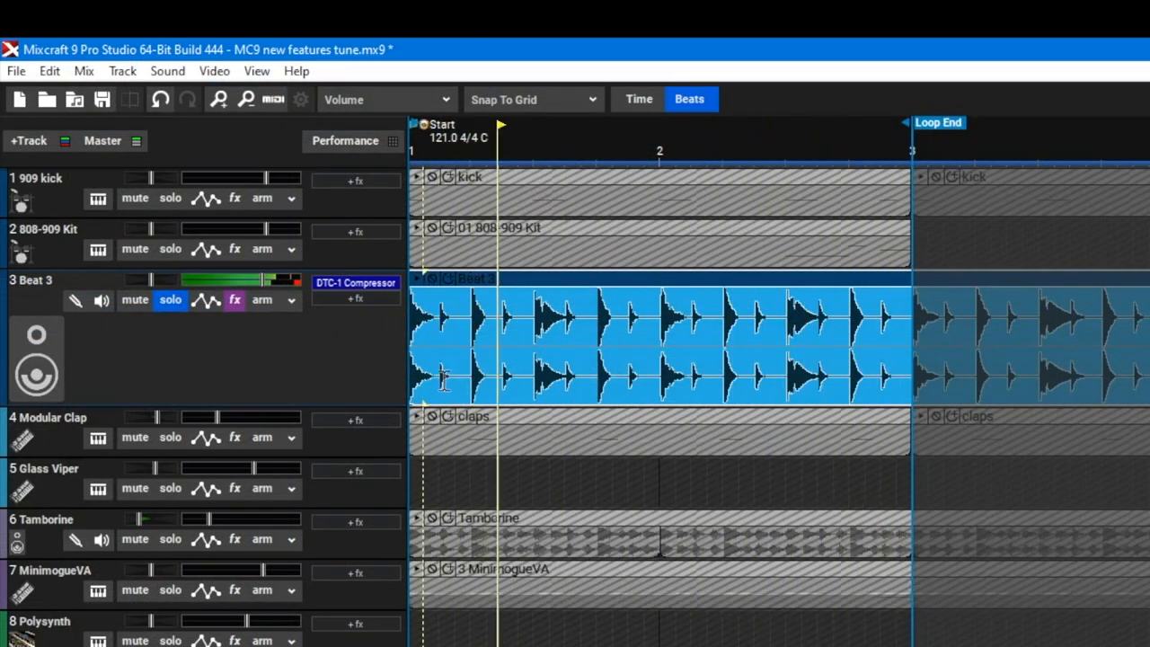
# Choose Pitch as Beat 3's automation parameter for a sweep from -14 semitones.
pyautogui.click(387, 99)
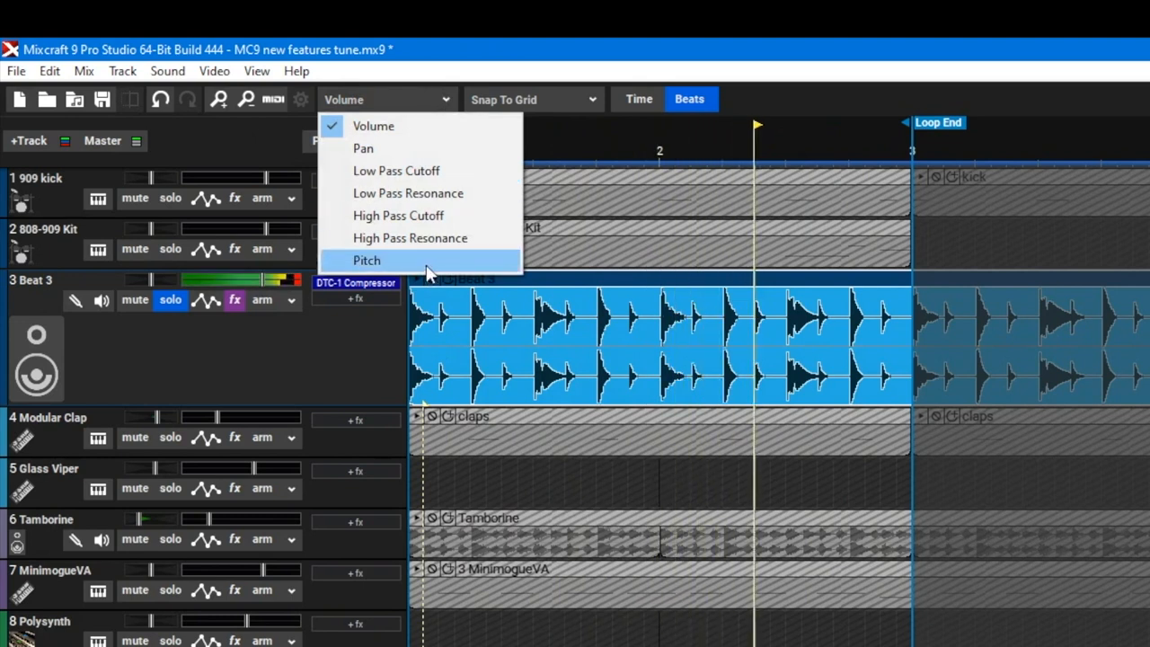
pyautogui.click(367, 258)
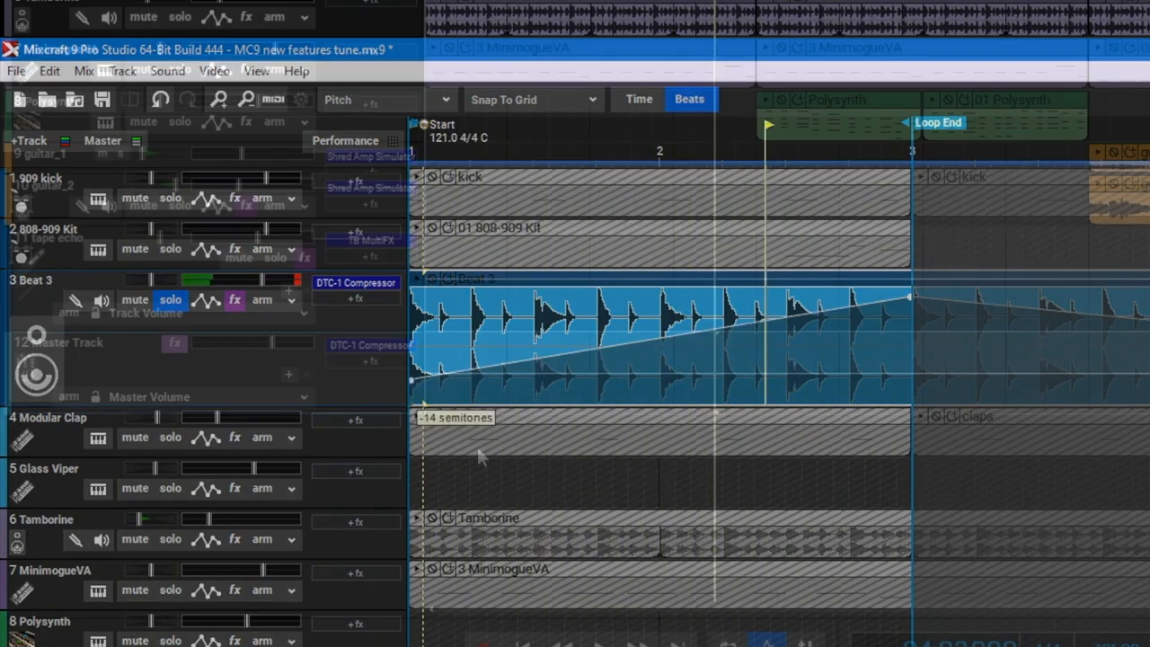
pyautogui.scroll(-3)
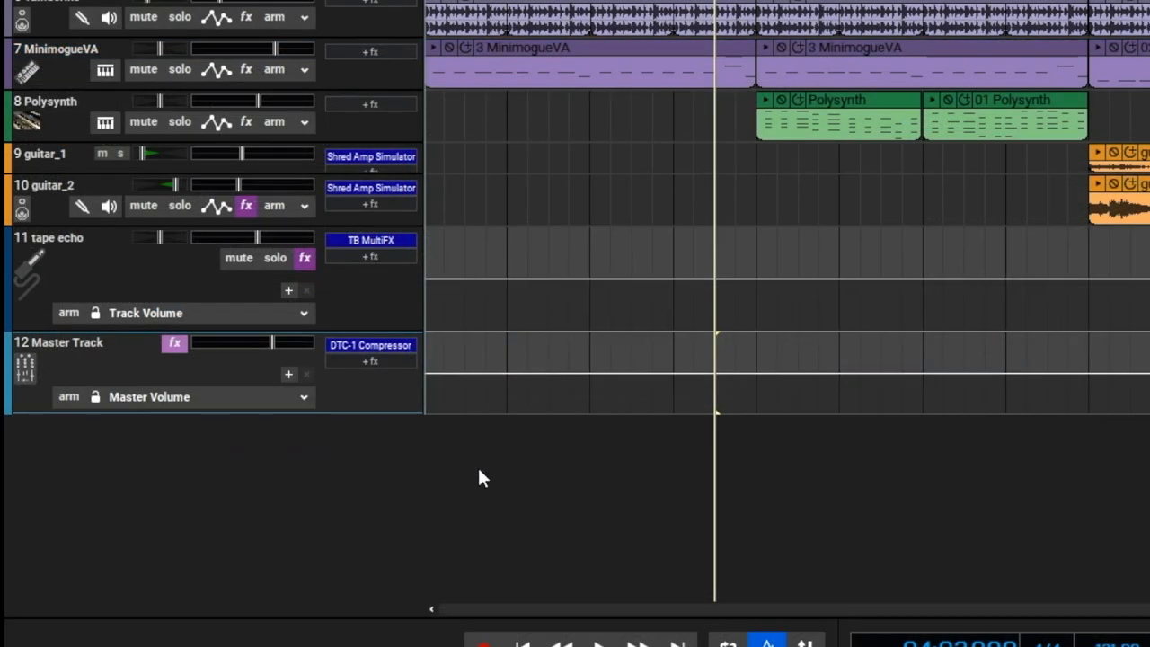
# Pick a master parameter from the Master Track's automation dropdown.
pyautogui.click(207, 397)
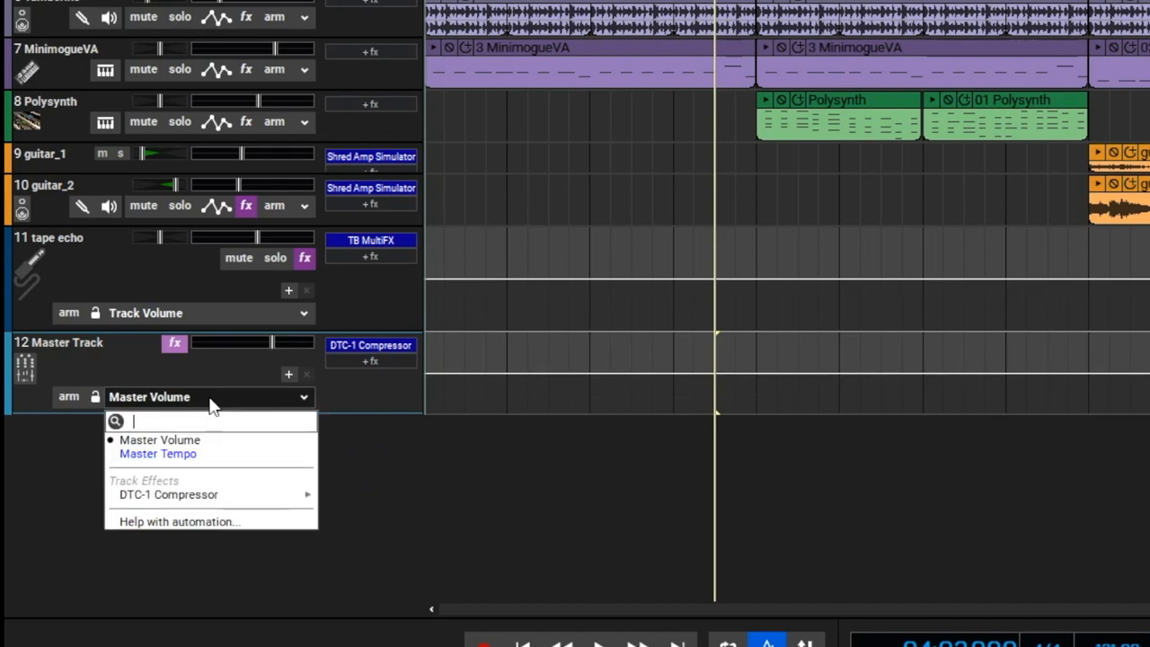
pyautogui.click(159, 453)
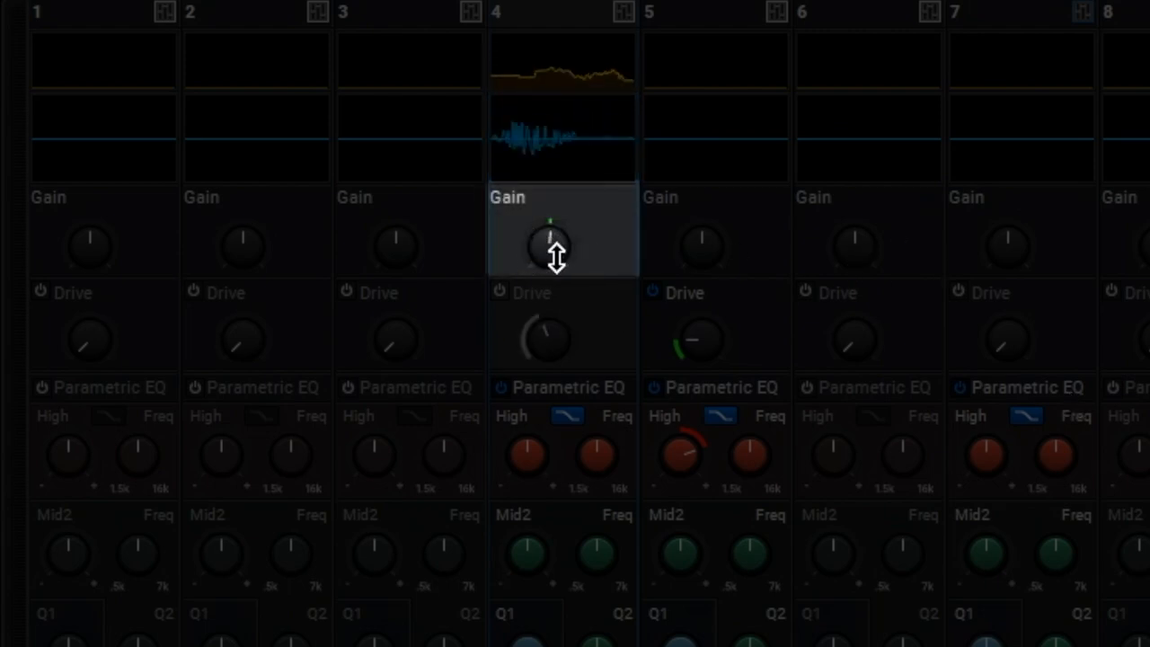
# Set channel 4's gain to +7.8 dB and enable its drive at about 28%.
pyautogui.moveTo(550, 237); pyautogui.dragTo(557, 224)
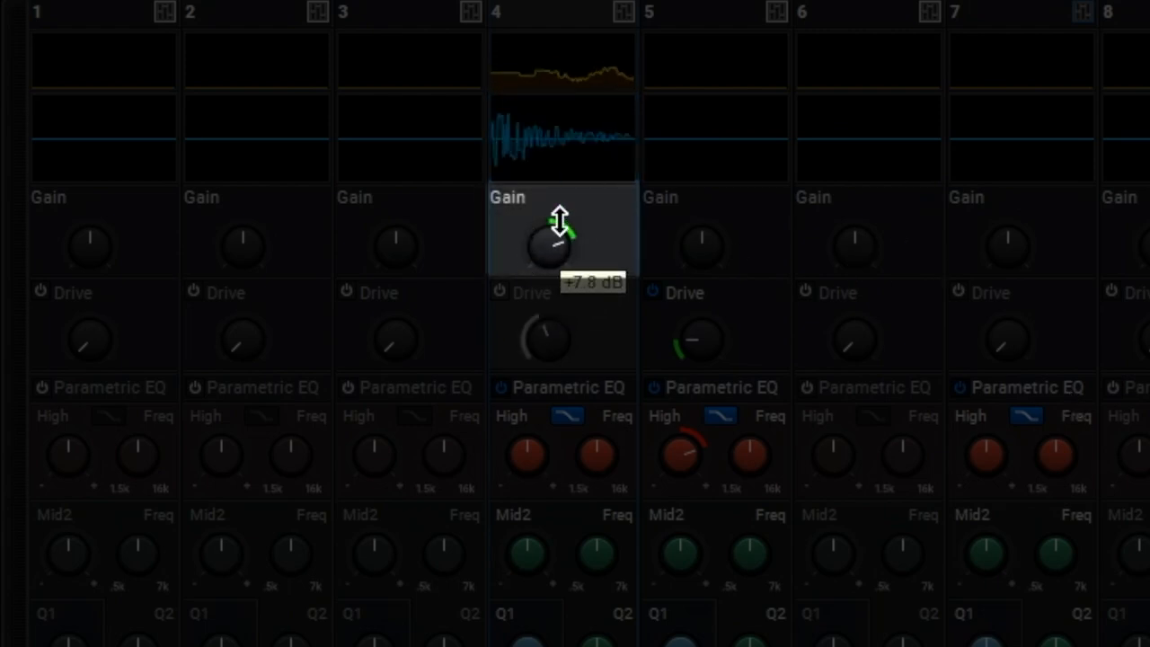
pyautogui.moveTo(559, 225); pyautogui.dragTo(559, 287)
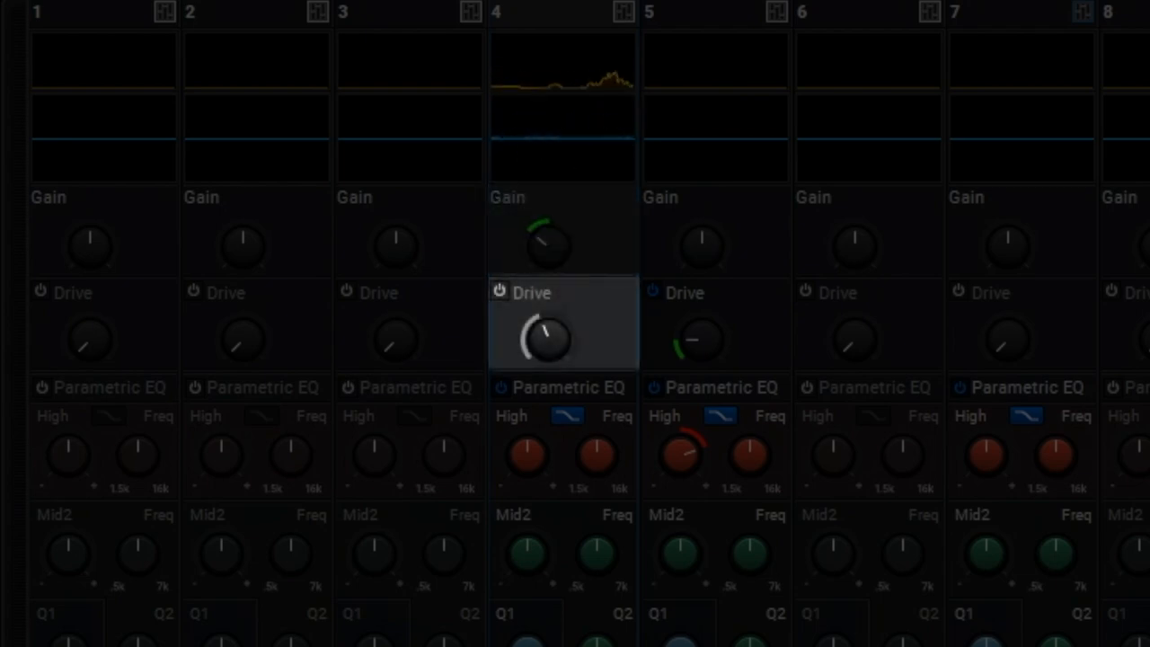
pyautogui.click(499, 291)
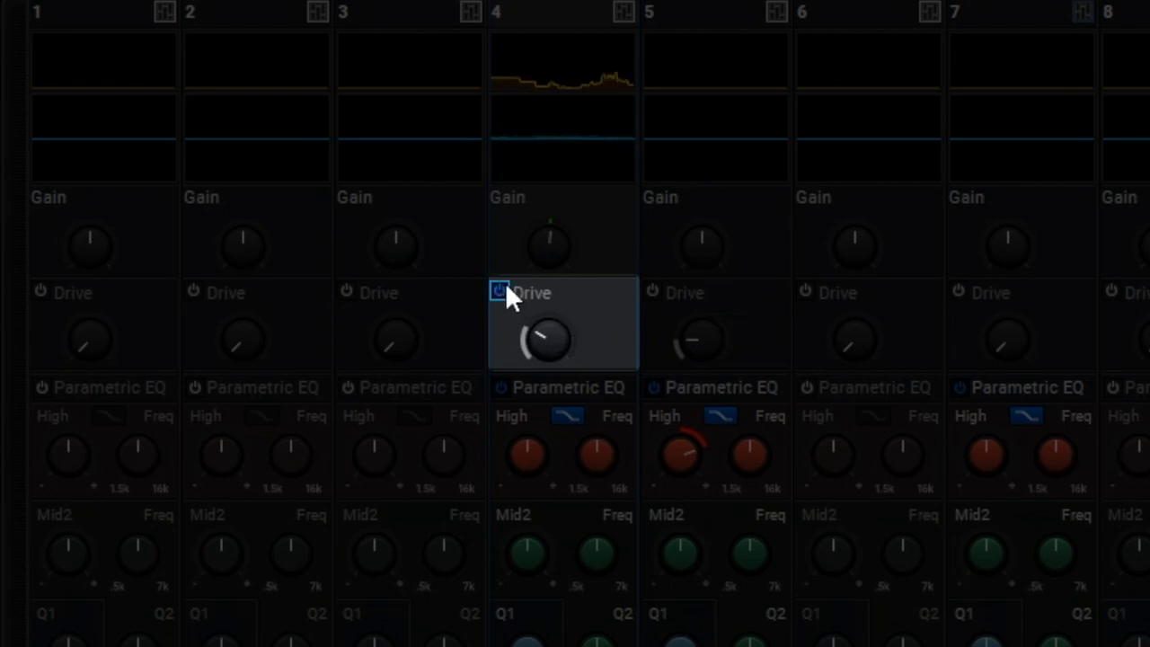
pyautogui.moveTo(548, 340); pyautogui.dragTo(553, 323)
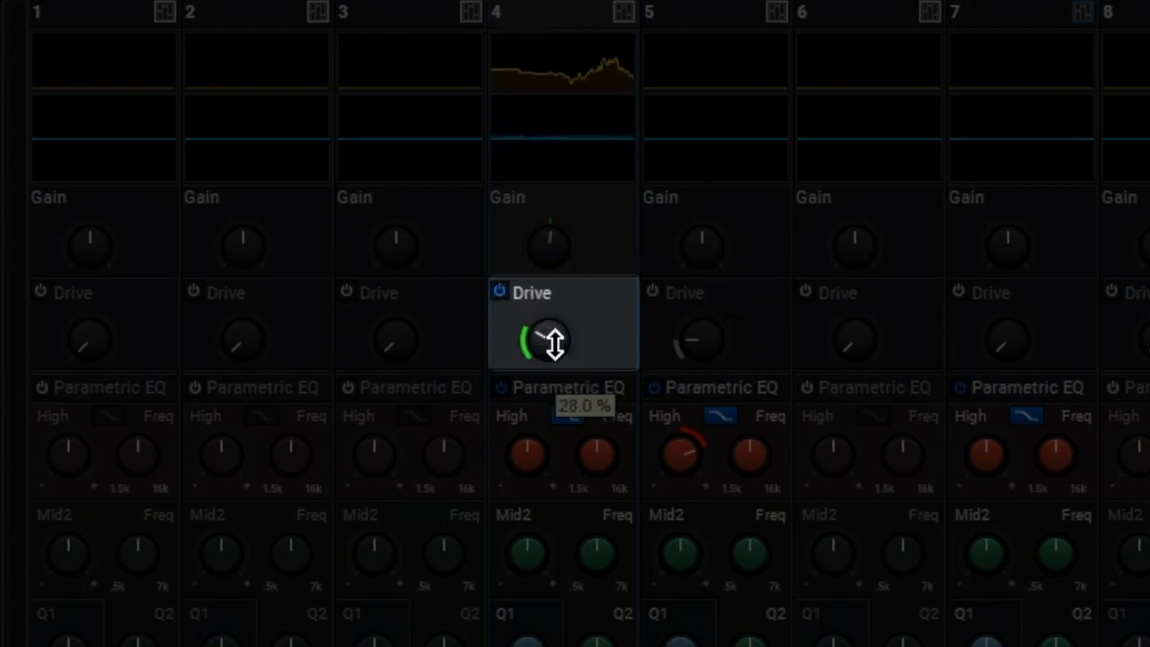
pyautogui.moveTo(553, 345); pyautogui.dragTo(556, 273)
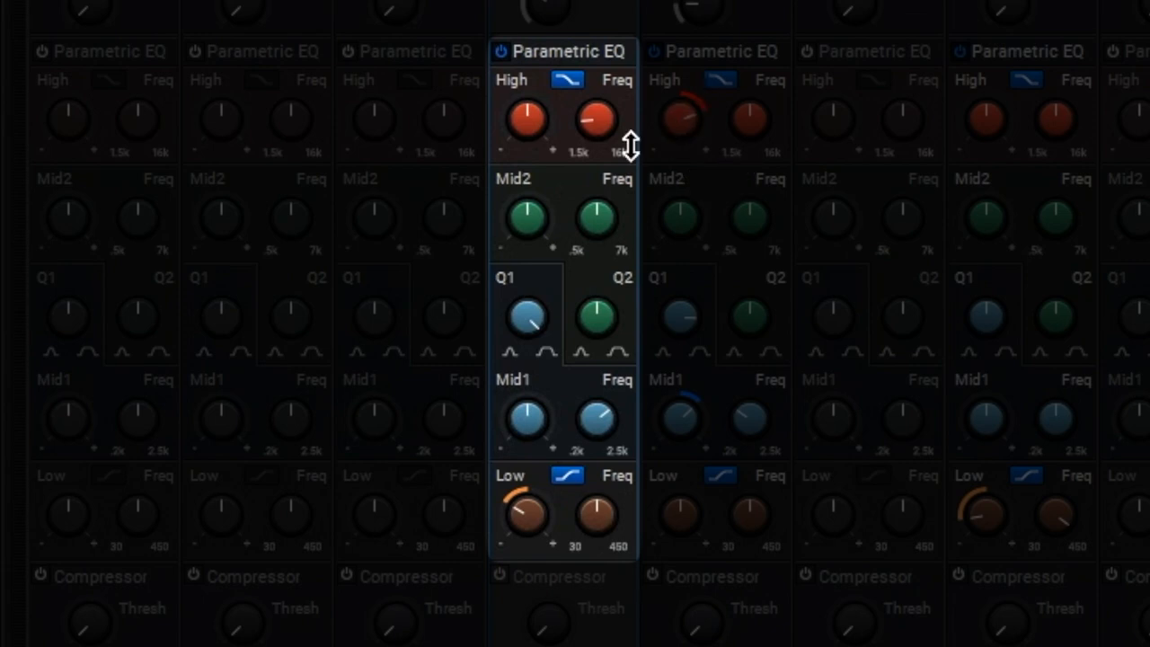
# Change channel 4's high EQ band filter shape and set its compressor threshold.
pyautogui.click(567, 79)
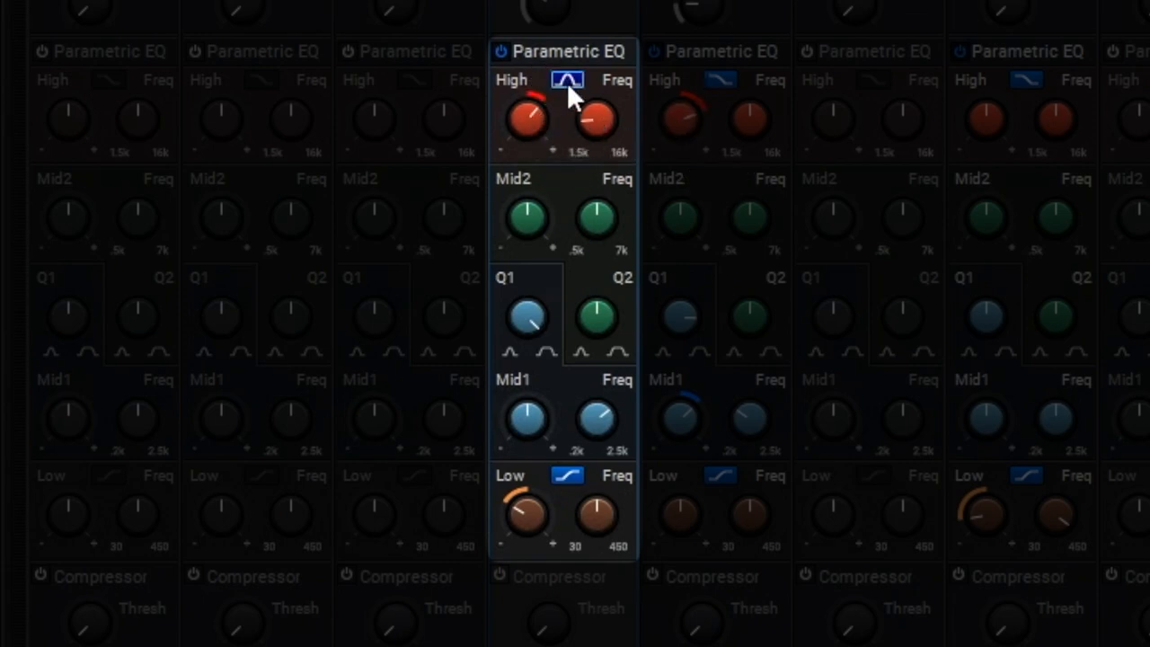
pyautogui.moveTo(568, 79)
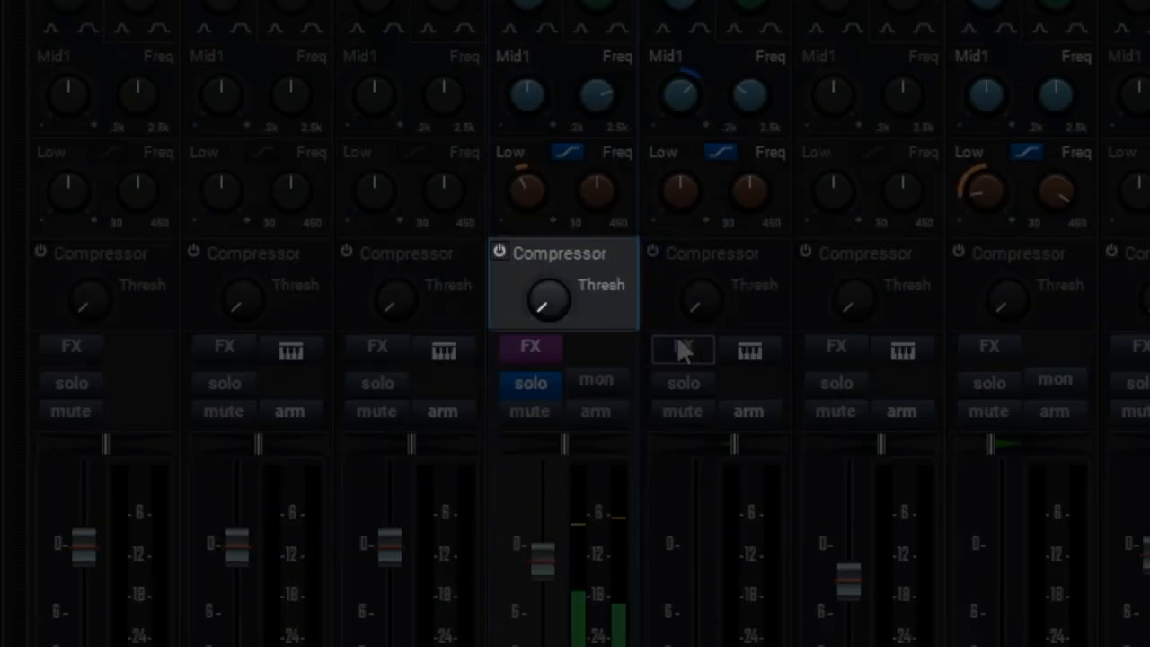
pyautogui.moveTo(548, 297); pyautogui.dragTo(548, 224)
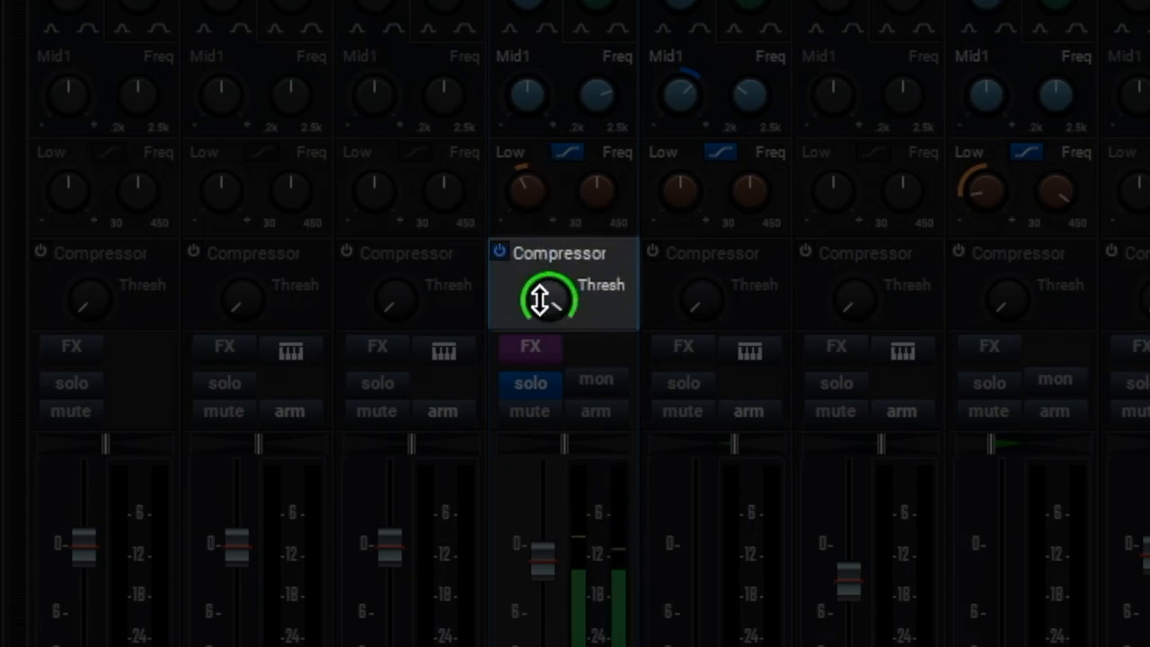
pyautogui.moveTo(548, 297); pyautogui.dragTo(542, 309)
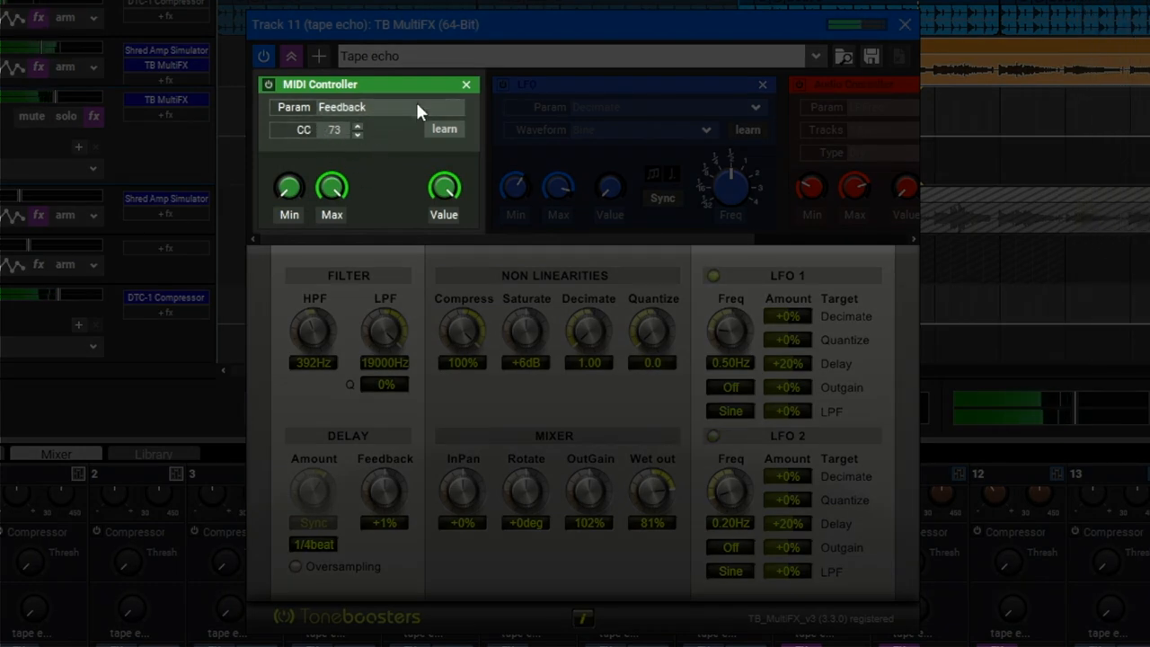
# Assign the multi-effect LFO to Decimate and raise the Decimate amount.
pyautogui.click(386, 108)
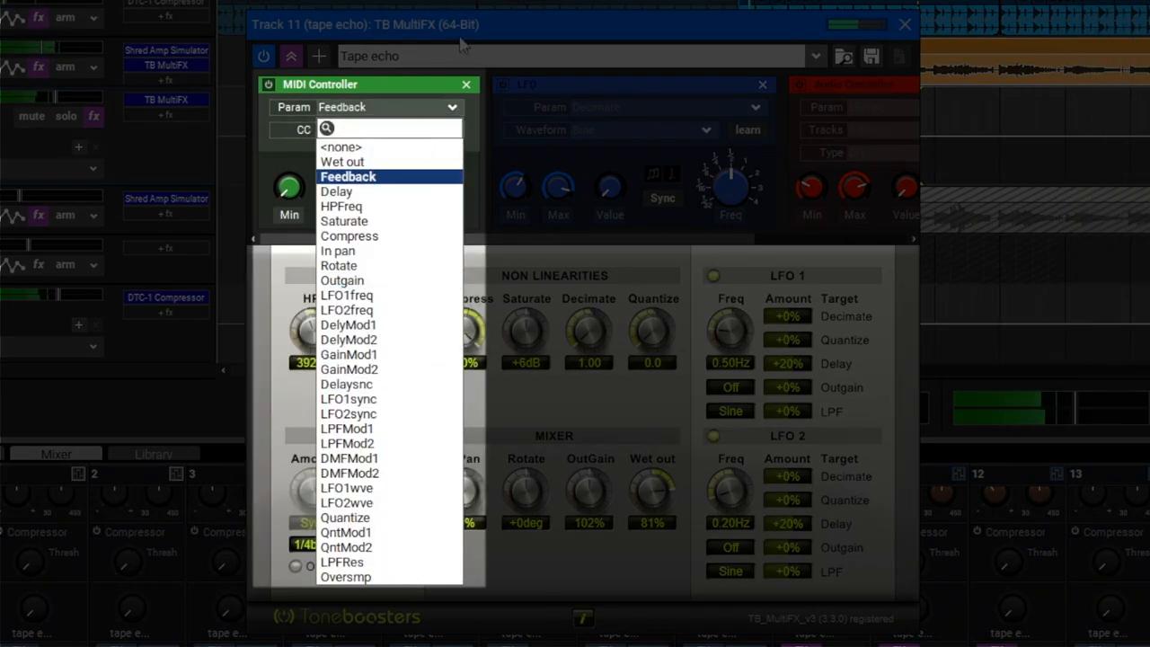
pyautogui.click(349, 176)
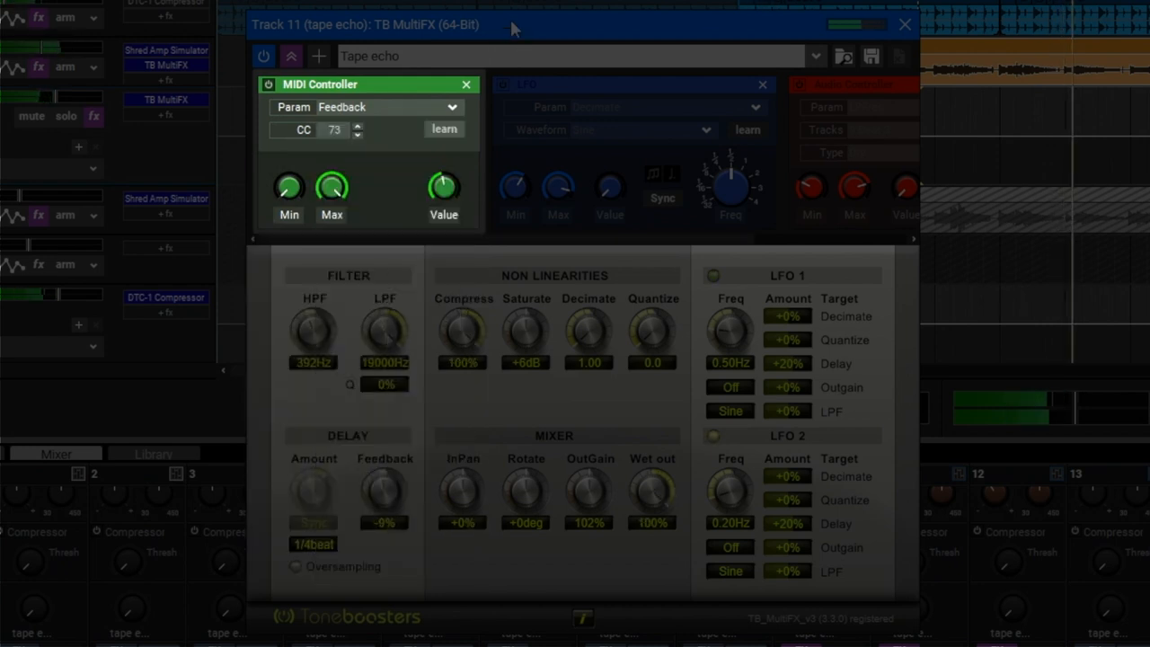
pyautogui.moveTo(504, 79)
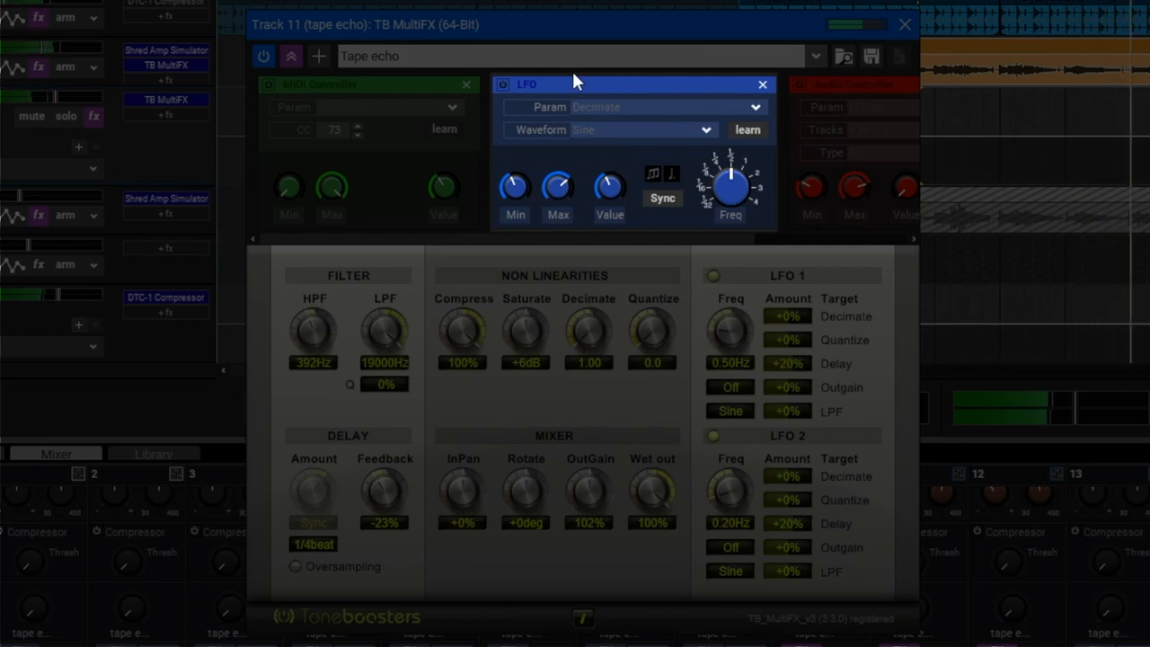
pyautogui.moveTo(514, 90)
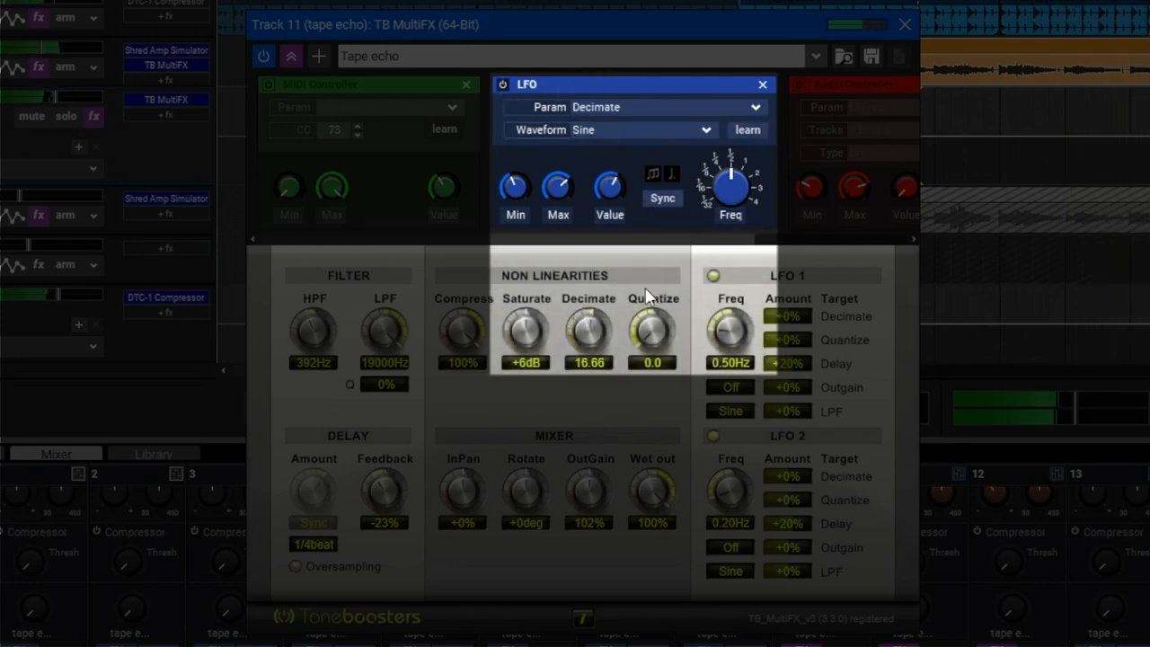
pyautogui.moveTo(590, 338); pyautogui.dragTo(591, 342)
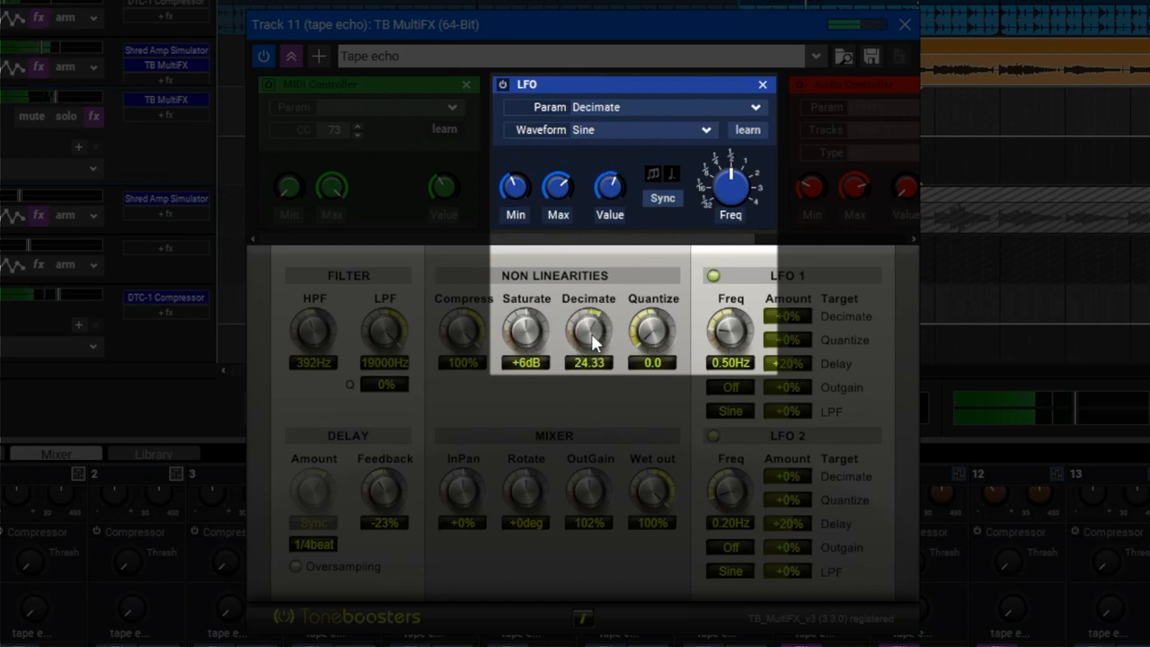
pyautogui.moveTo(590, 337); pyautogui.dragTo(591, 345)
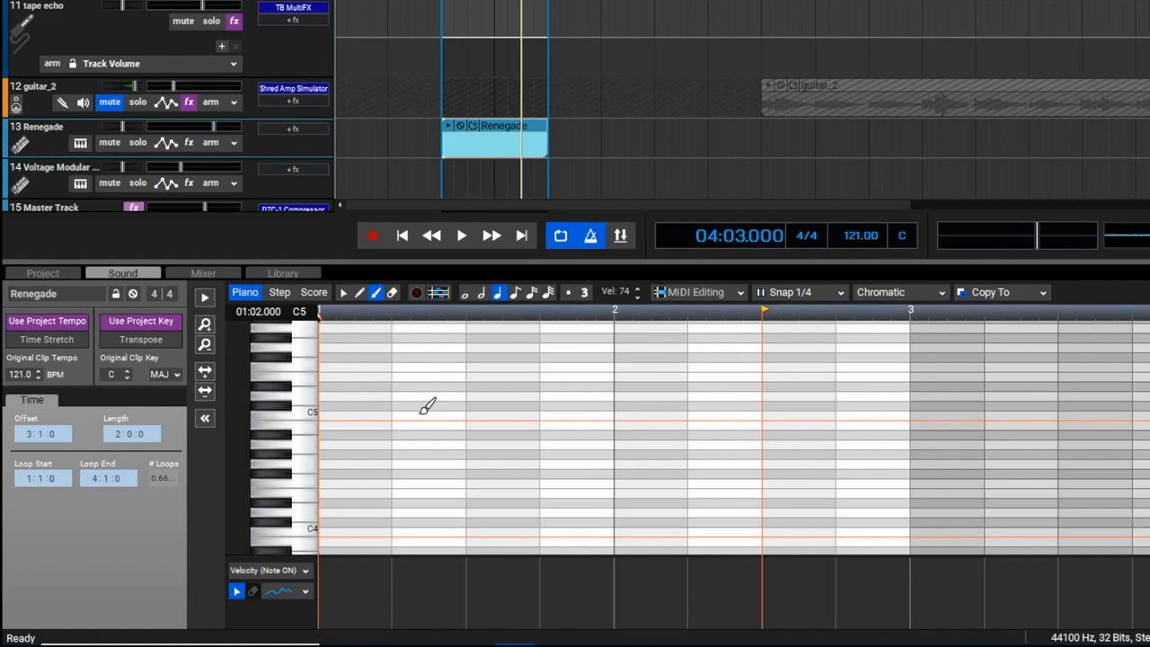
pyautogui.moveTo(410, 404)
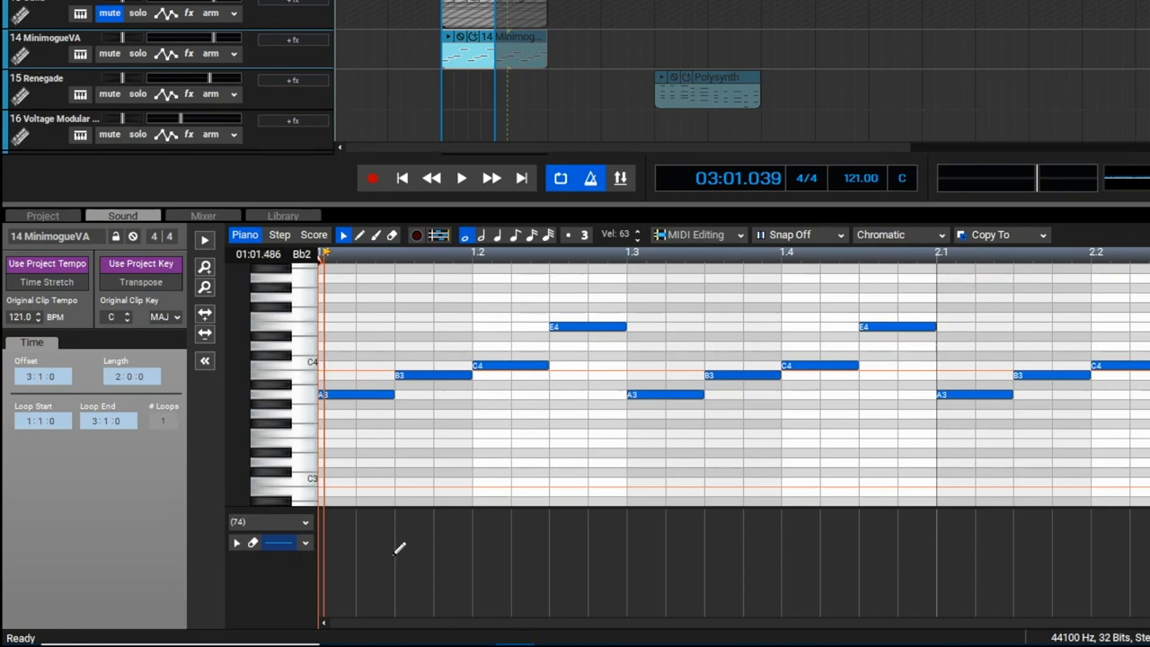
# Draw a Fast Fade controller curve under the MinimoogVA clip and play it back.
pyautogui.click(305, 542)
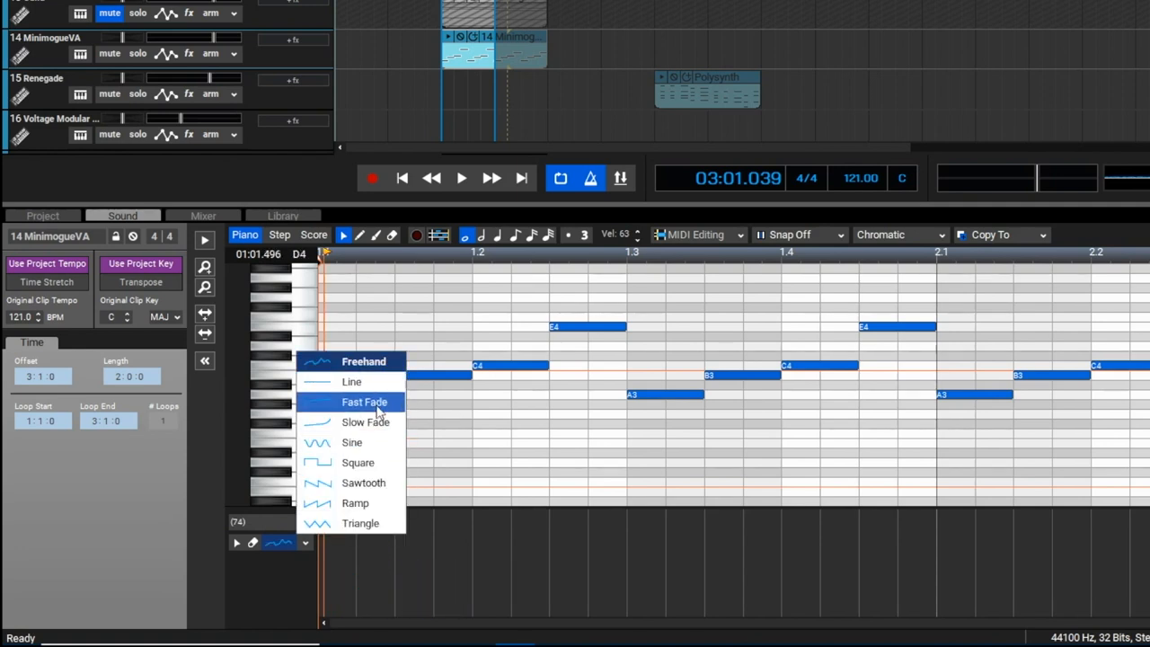
pyautogui.click(364, 403)
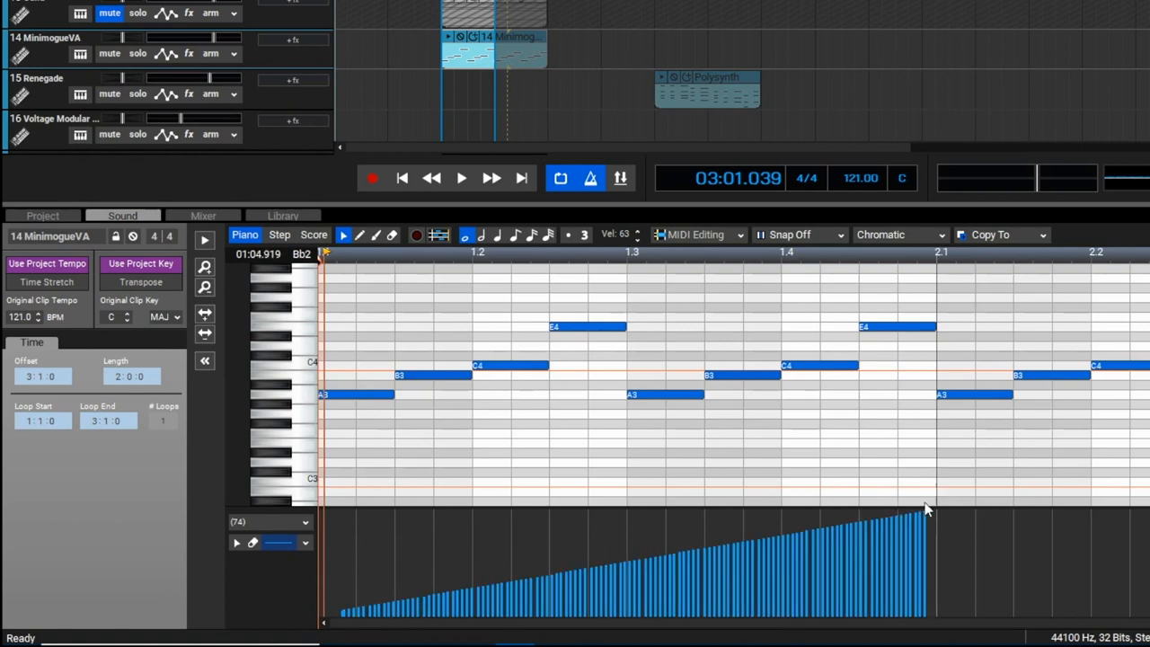
pyautogui.click(460, 178)
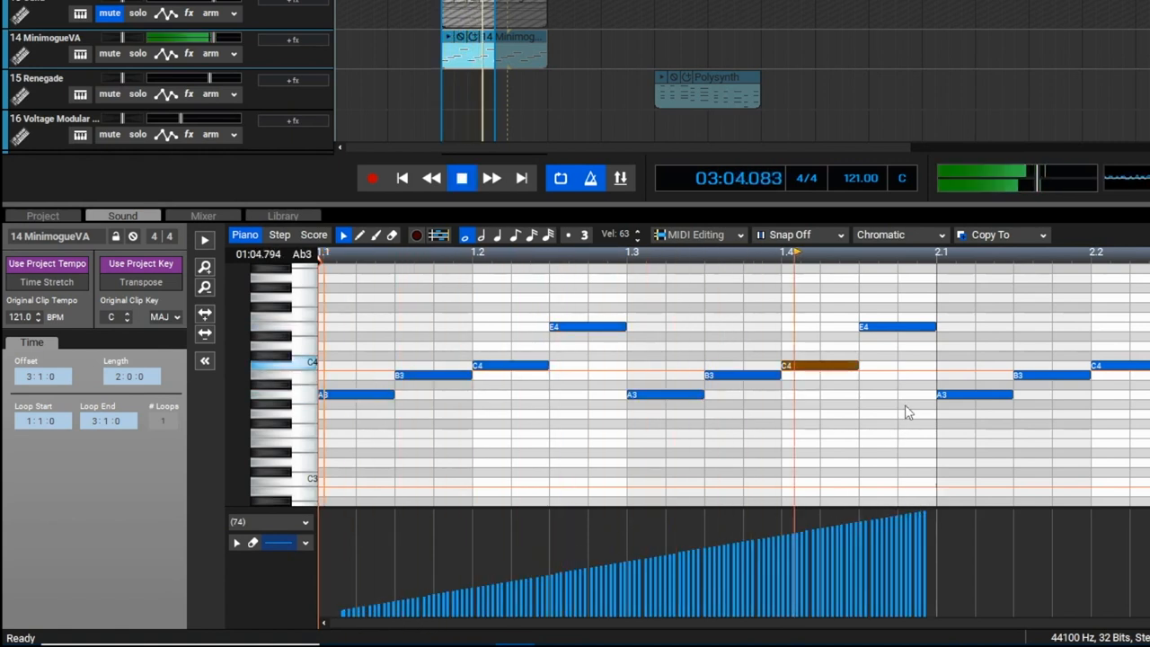
pyautogui.click(306, 543)
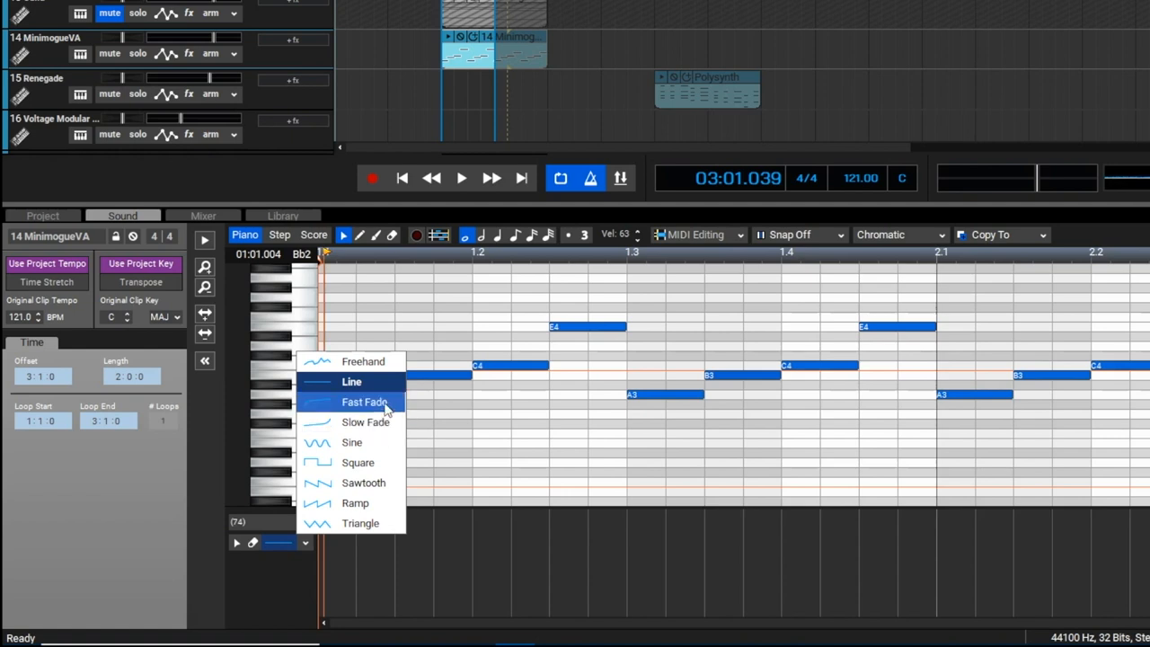
pyautogui.moveTo(378, 483)
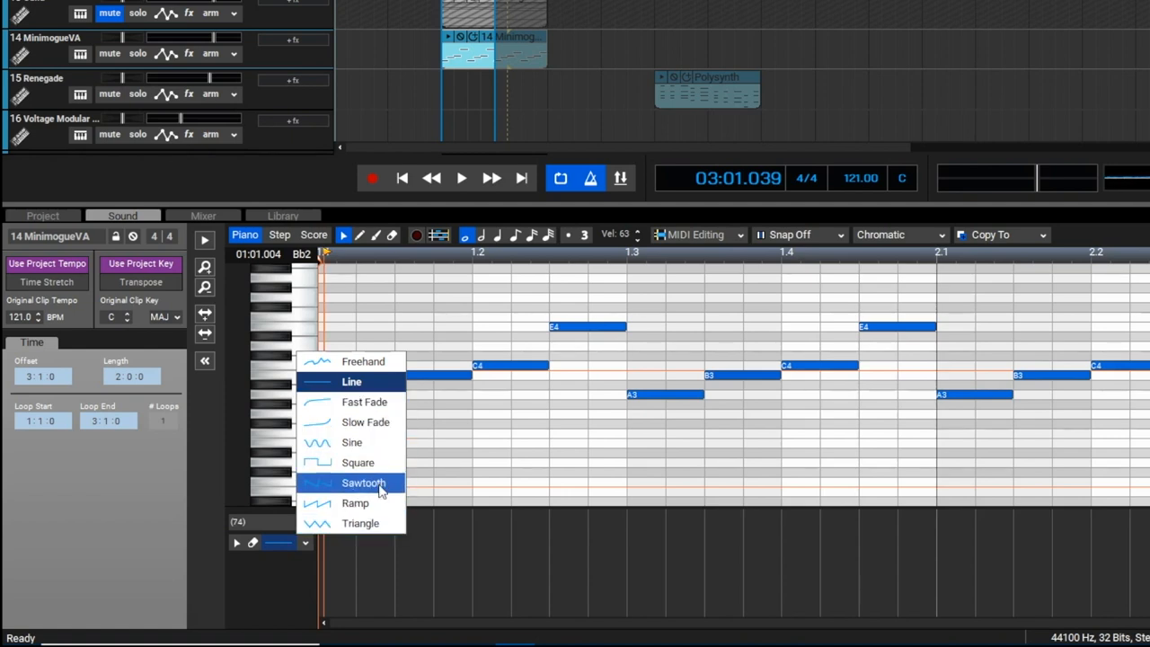
# Switch to a Sawtooth curve snapped to 1/16 notes and draw it across the clip.
pyautogui.click(797, 233)
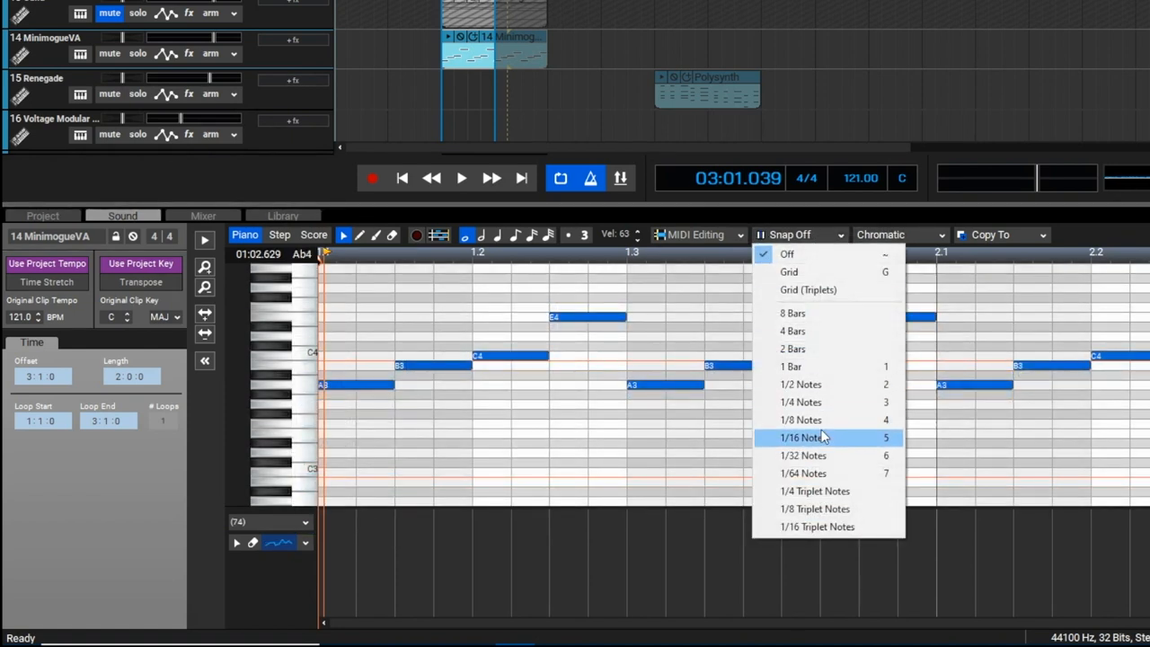
pyautogui.click(801, 439)
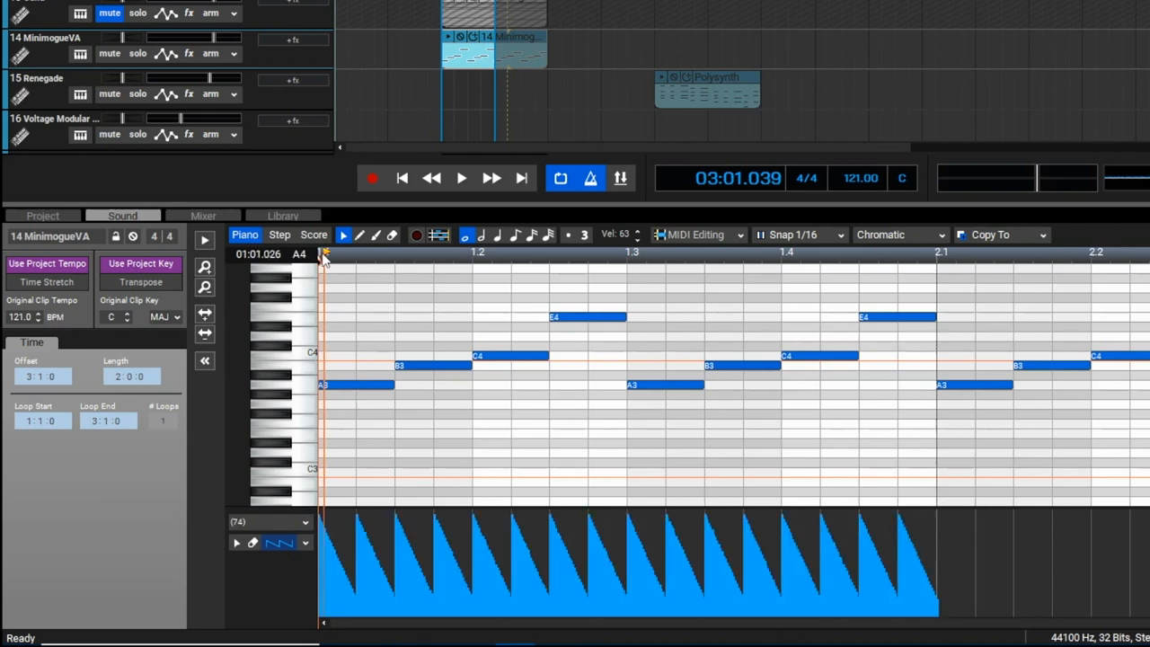
pyautogui.click(460, 178)
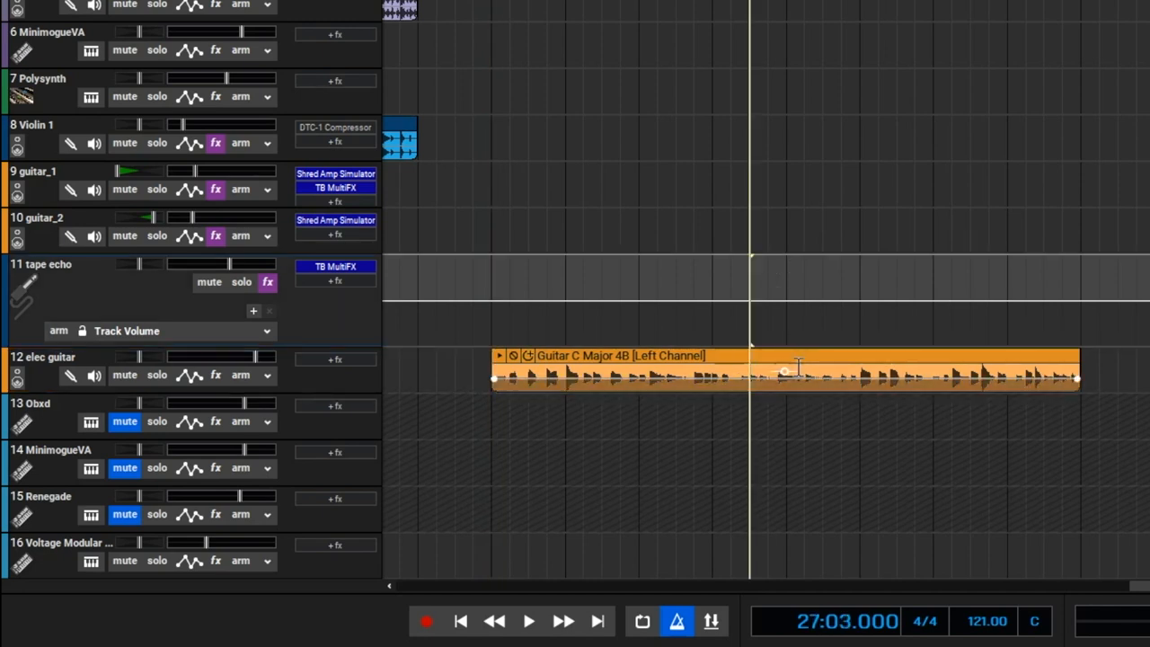
# Convert the elec guitar clip to MIDI on a new Acoustic Piano track, audition it, and show its instrument browser.
pyautogui.rightClick(787, 368)
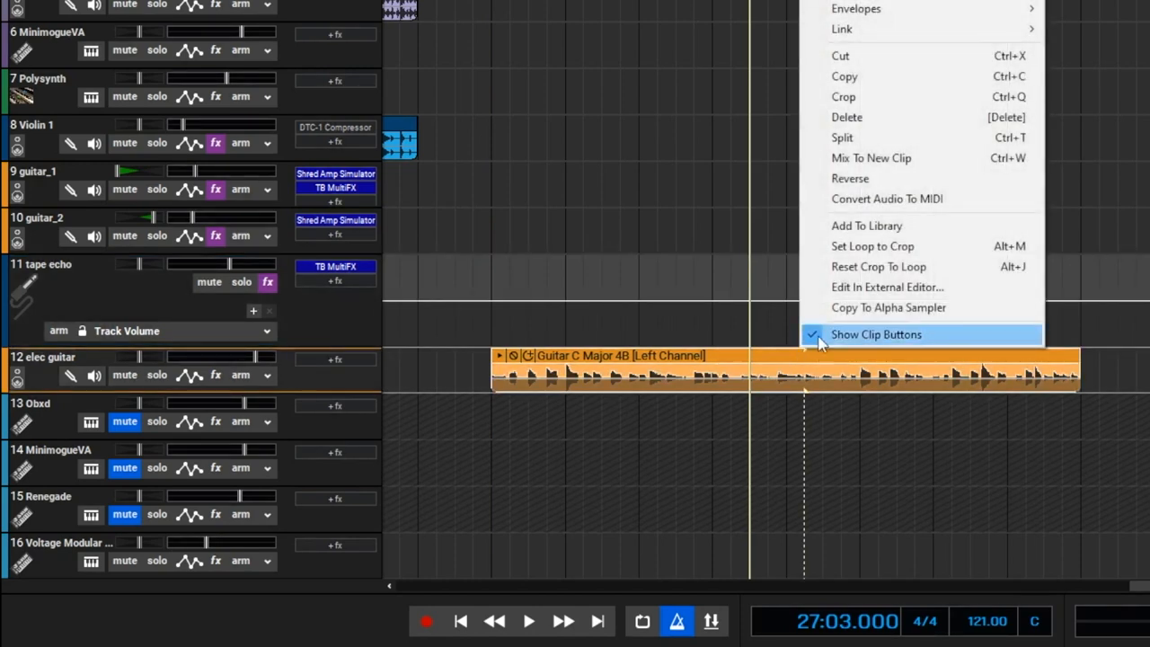
pyautogui.click(875, 332)
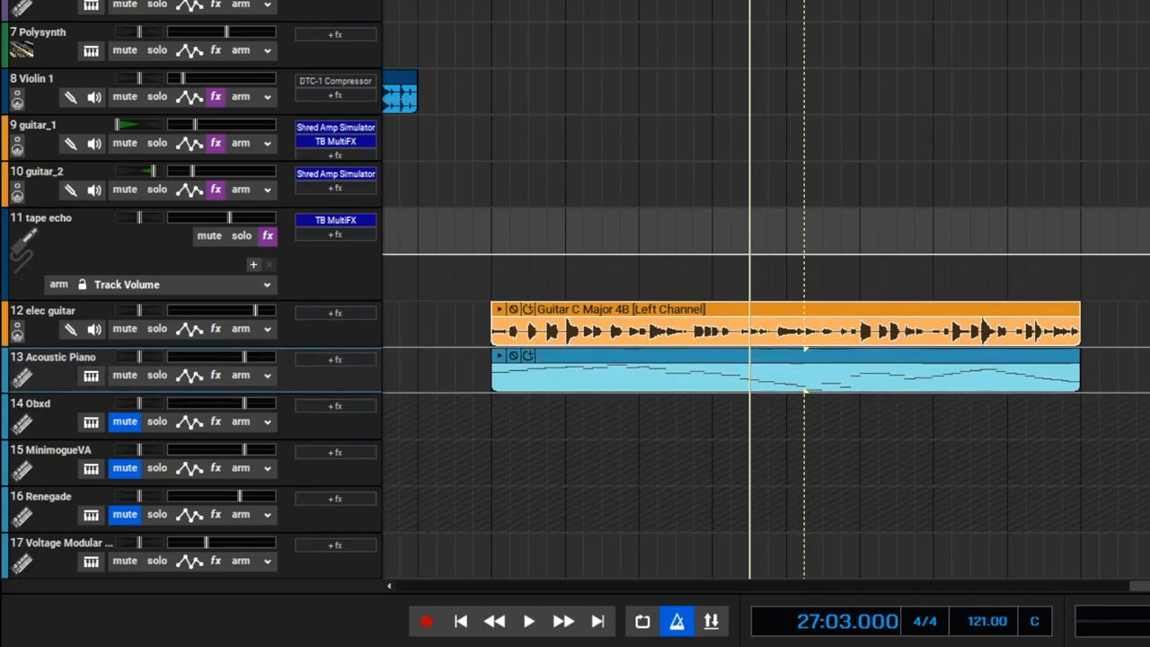
pyautogui.click(528, 621)
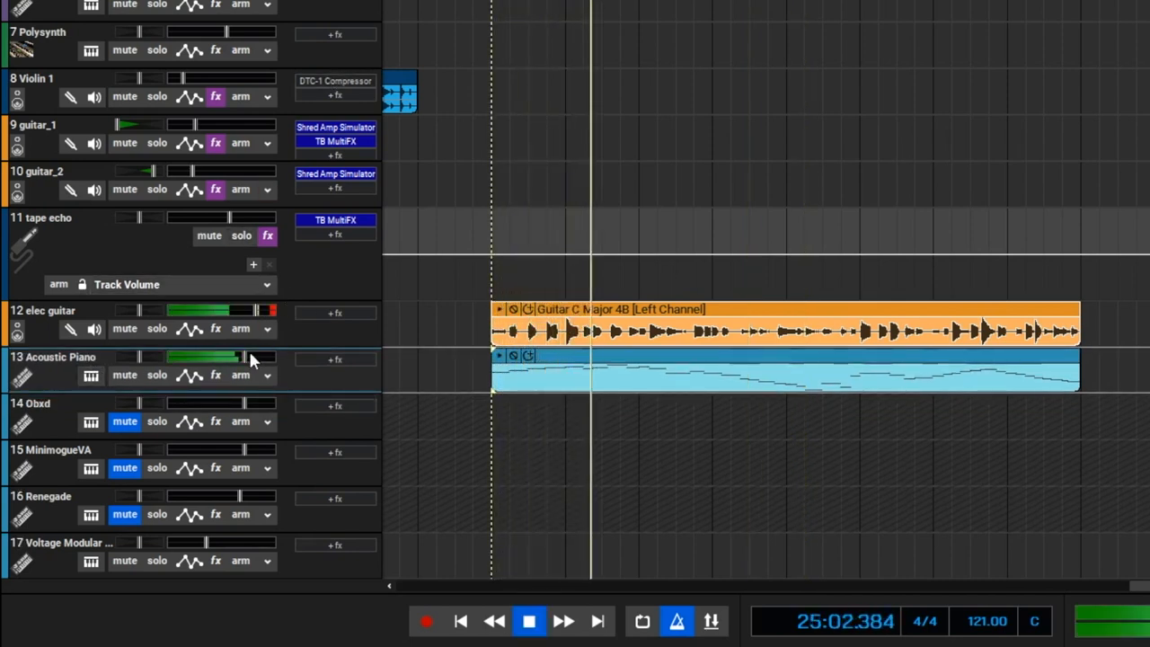
pyautogui.click(124, 327)
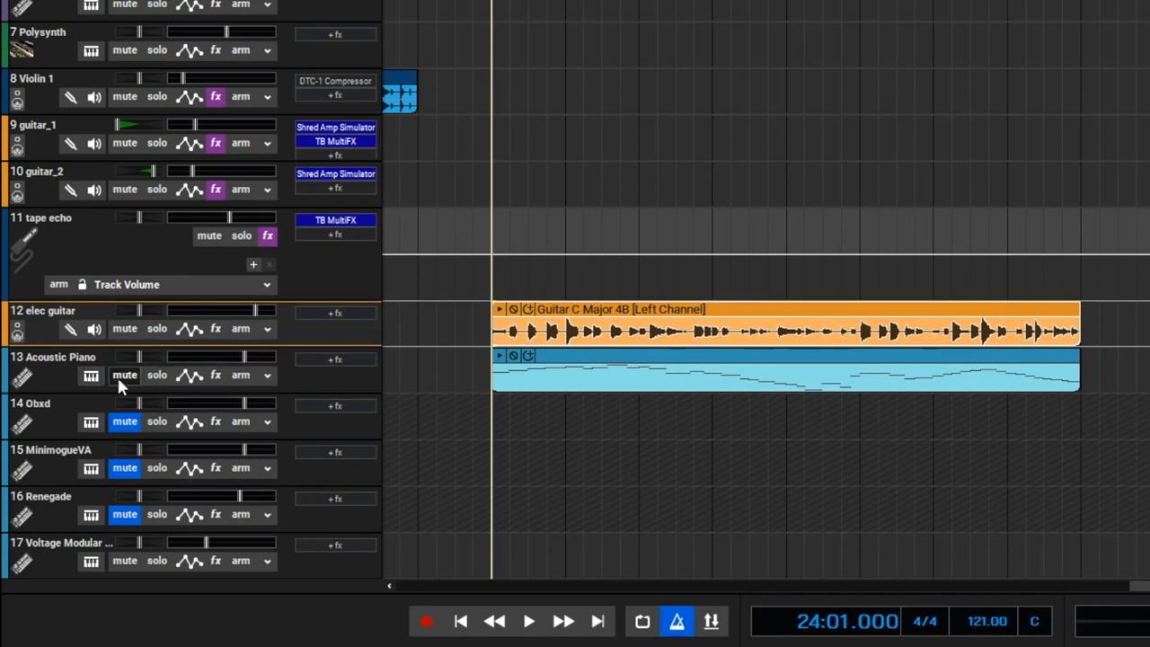
pyautogui.click(90, 376)
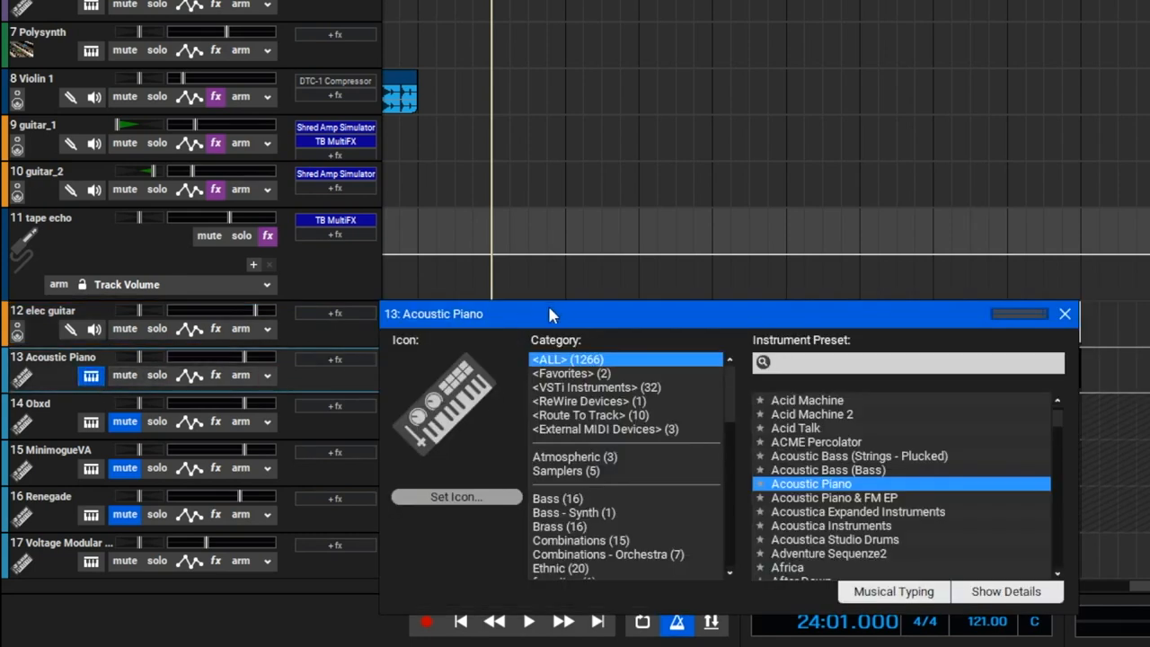